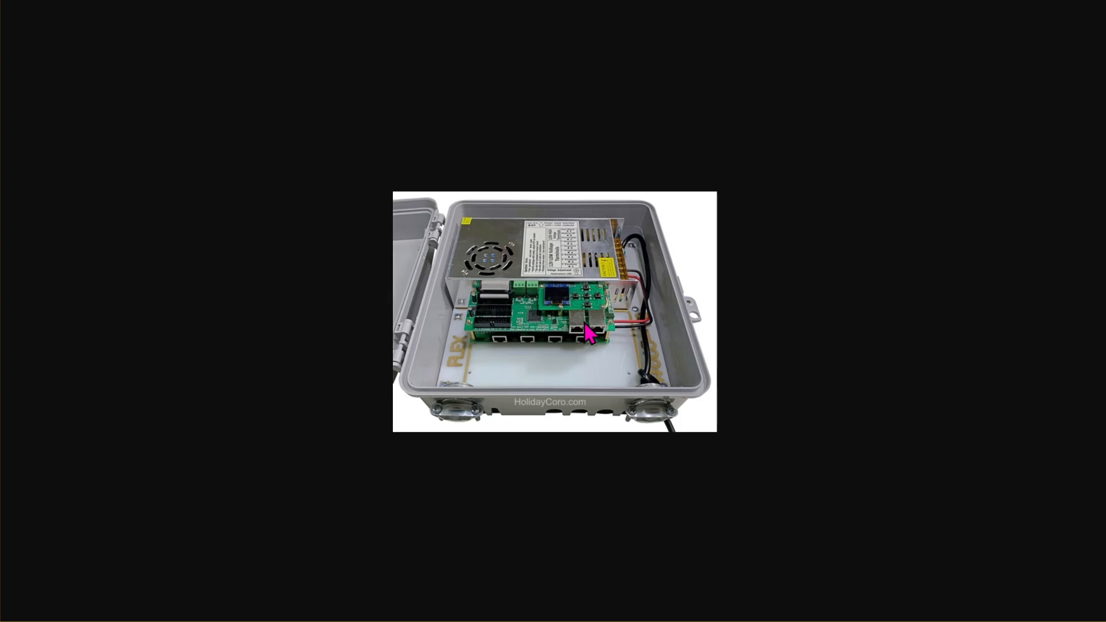
pyautogui.moveTo(552, 246)
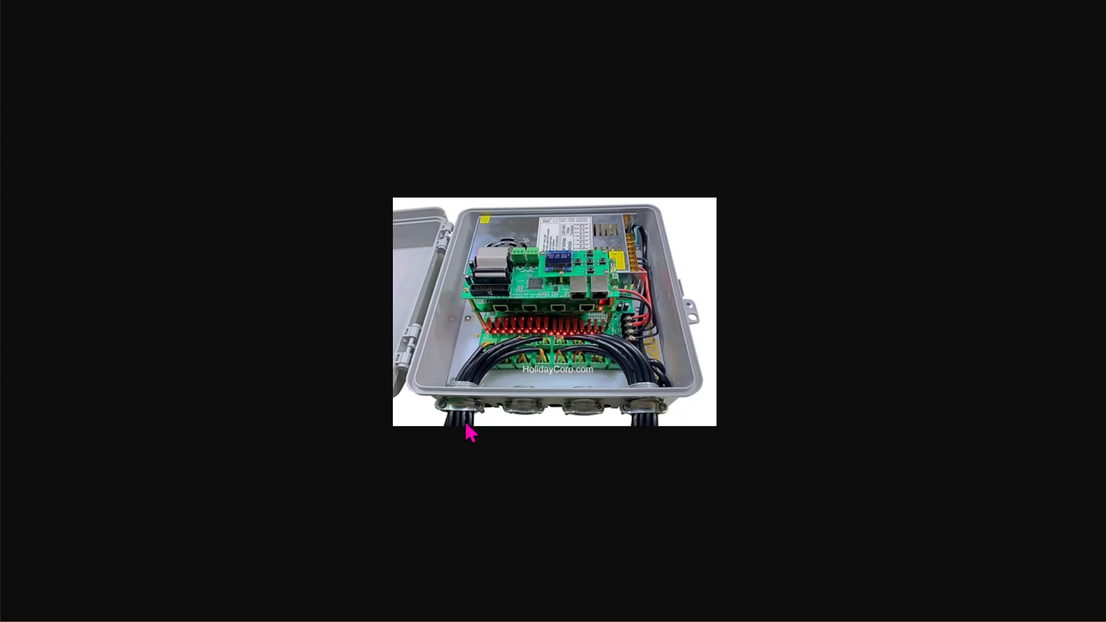
pyautogui.moveTo(470, 438)
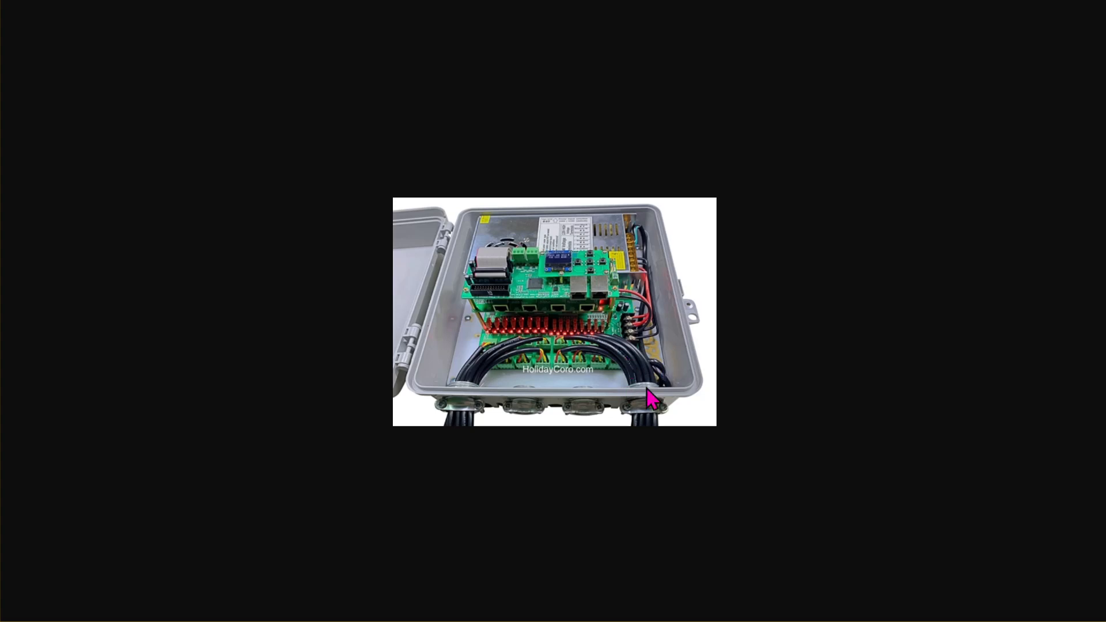
pyautogui.moveTo(457, 412)
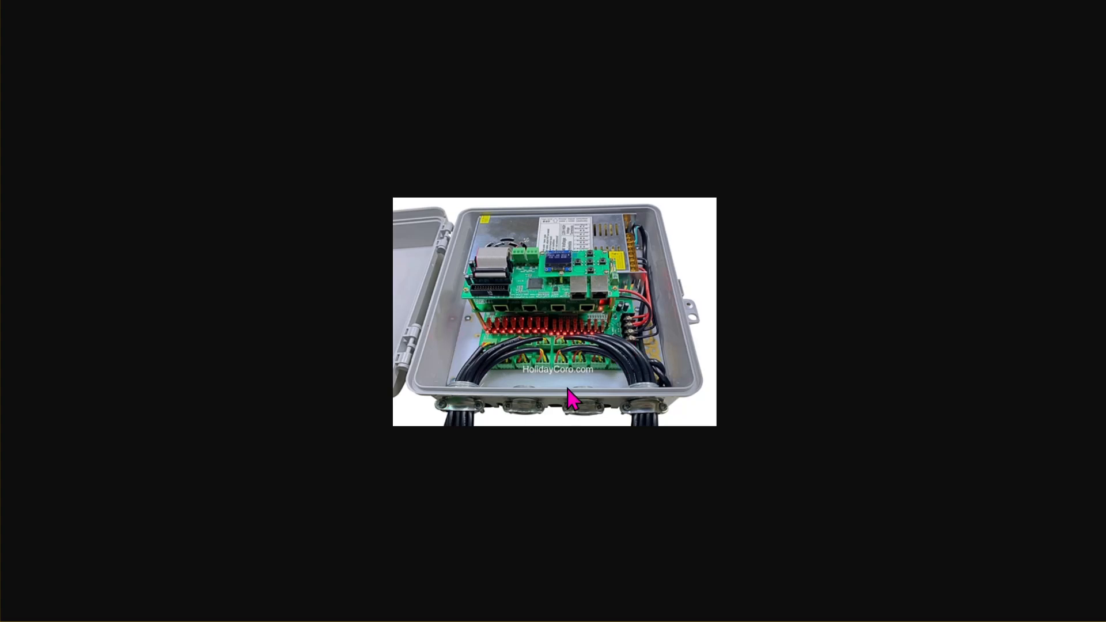
pyautogui.moveTo(615, 318)
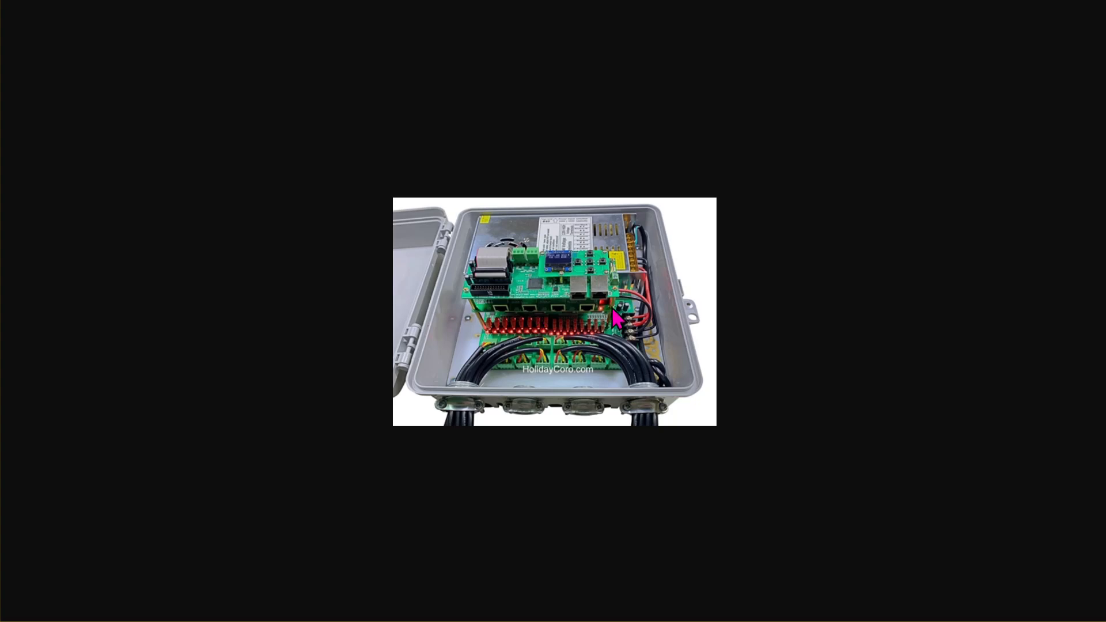
pyautogui.moveTo(113, 281)
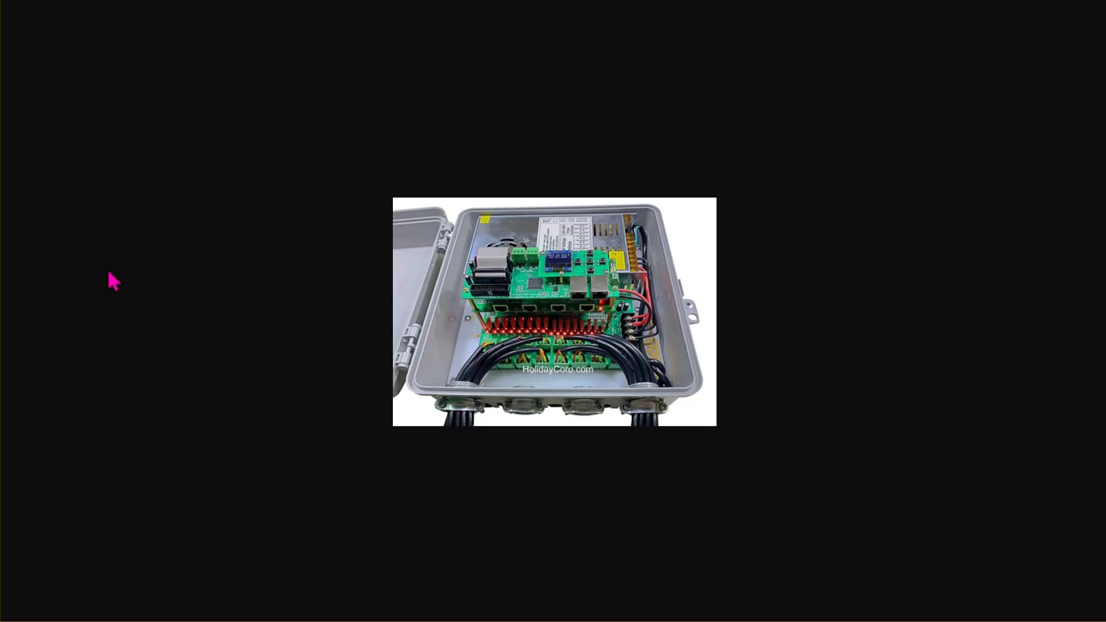
pyautogui.moveTo(587, 313)
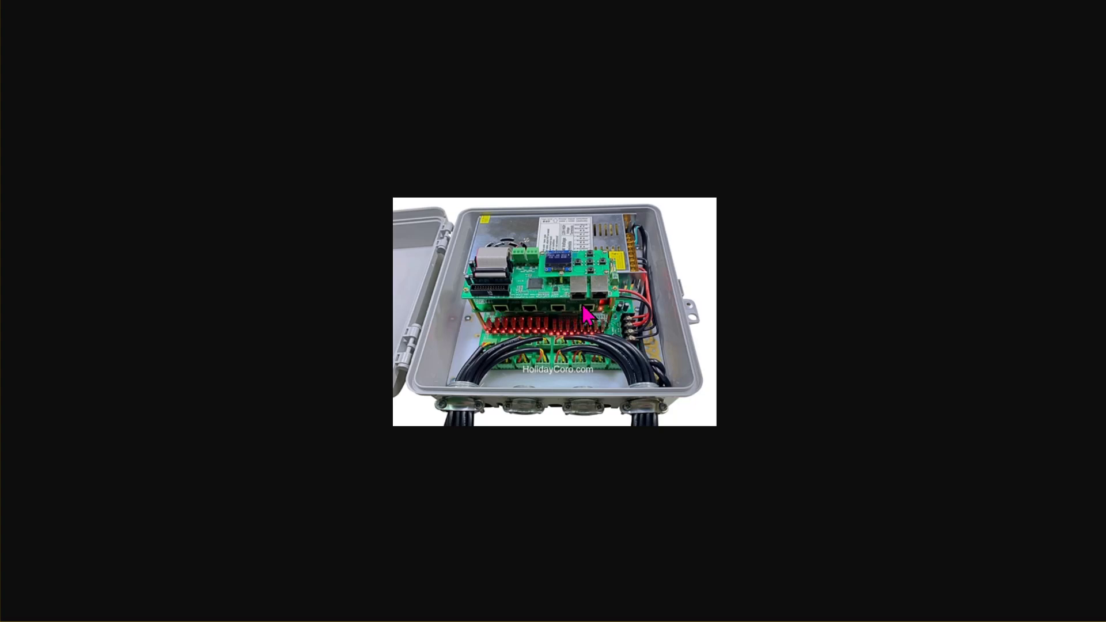
pyautogui.moveTo(562, 336)
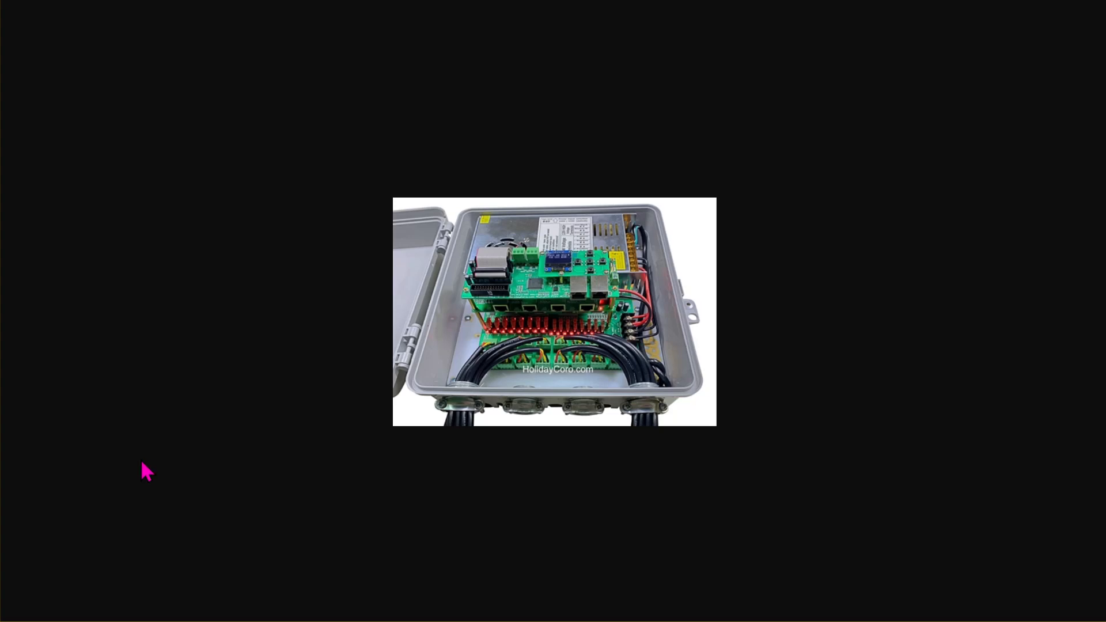
pyautogui.moveTo(502, 262)
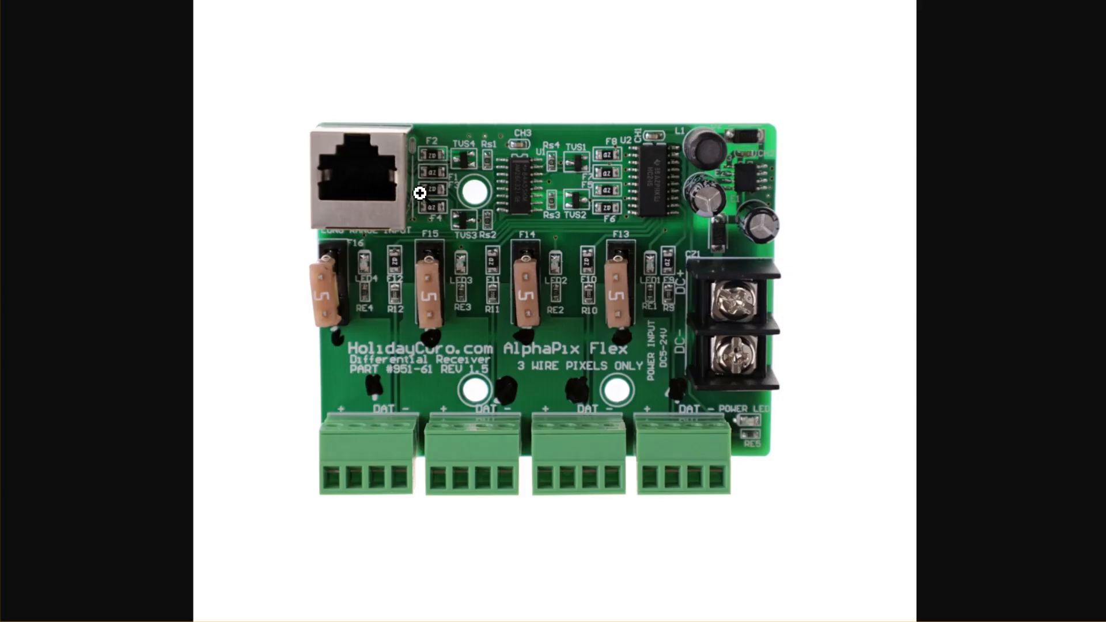
pyautogui.moveTo(339, 335)
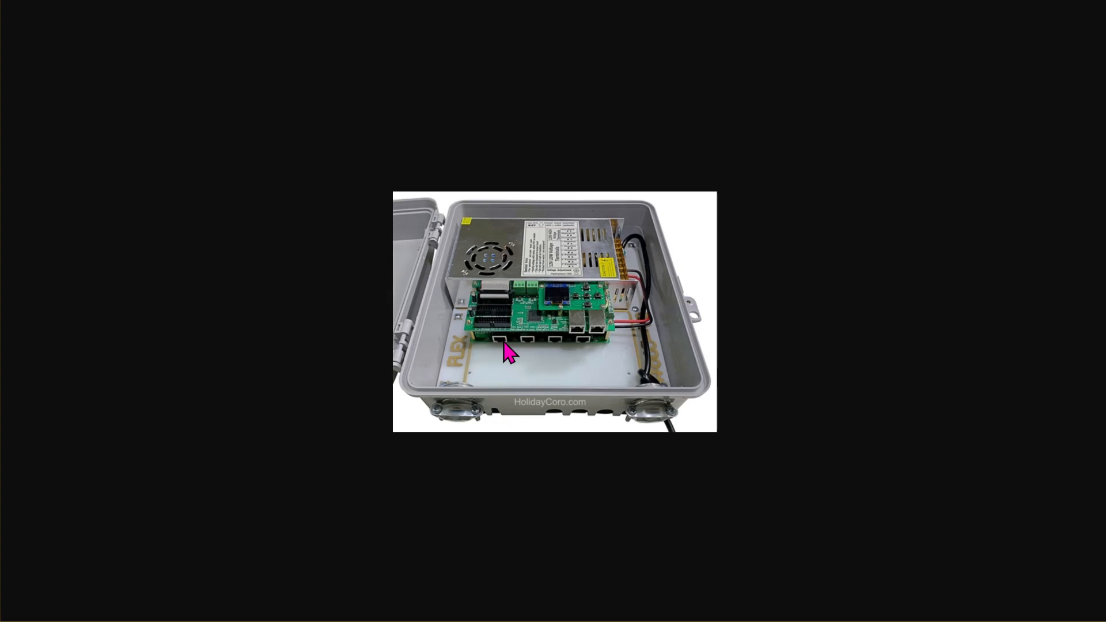
pyautogui.moveTo(511, 359)
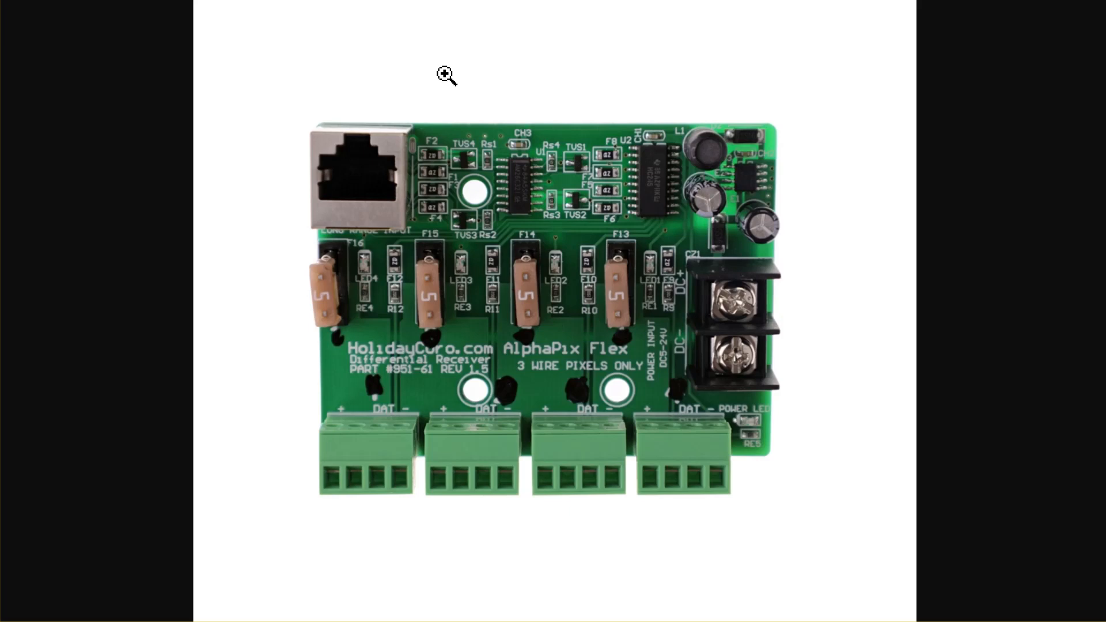
pyautogui.moveTo(361, 461)
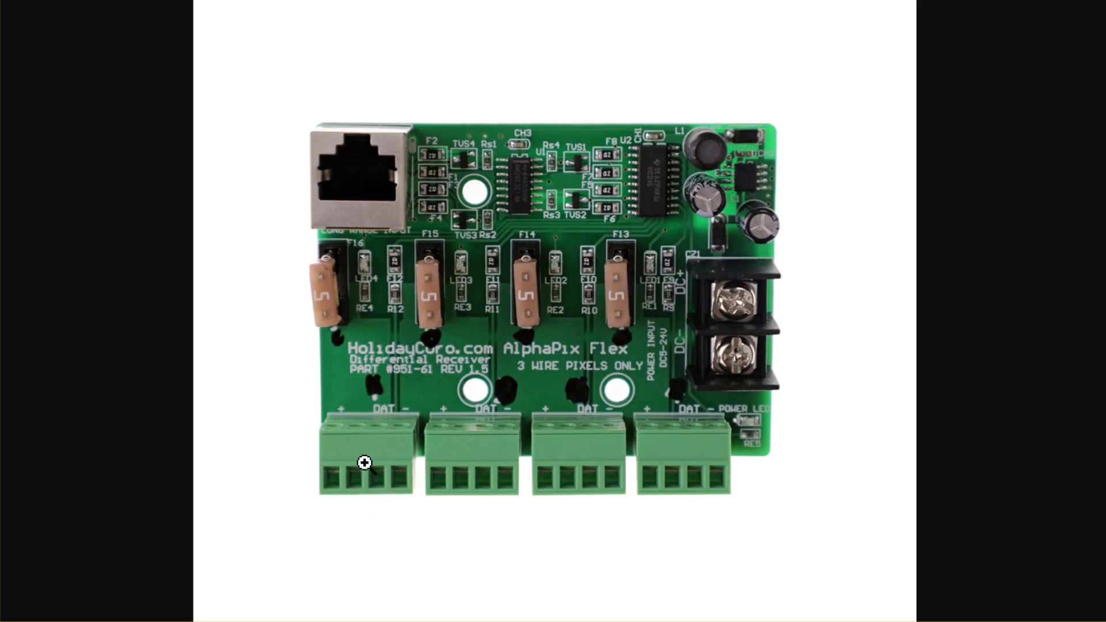
pyautogui.moveTo(536, 413)
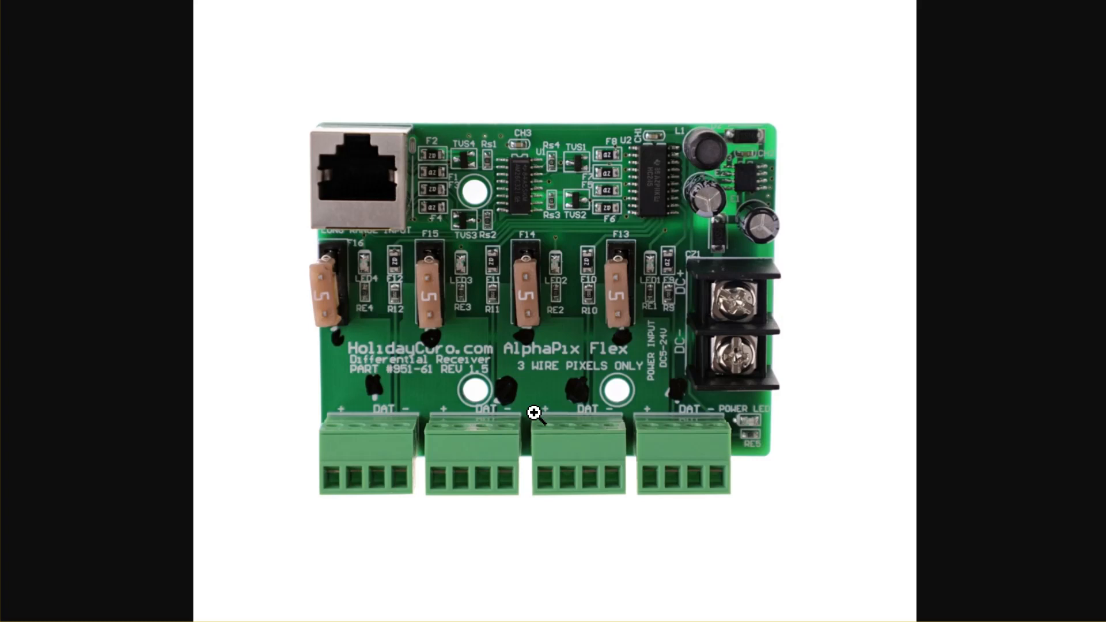
pyautogui.moveTo(455, 180)
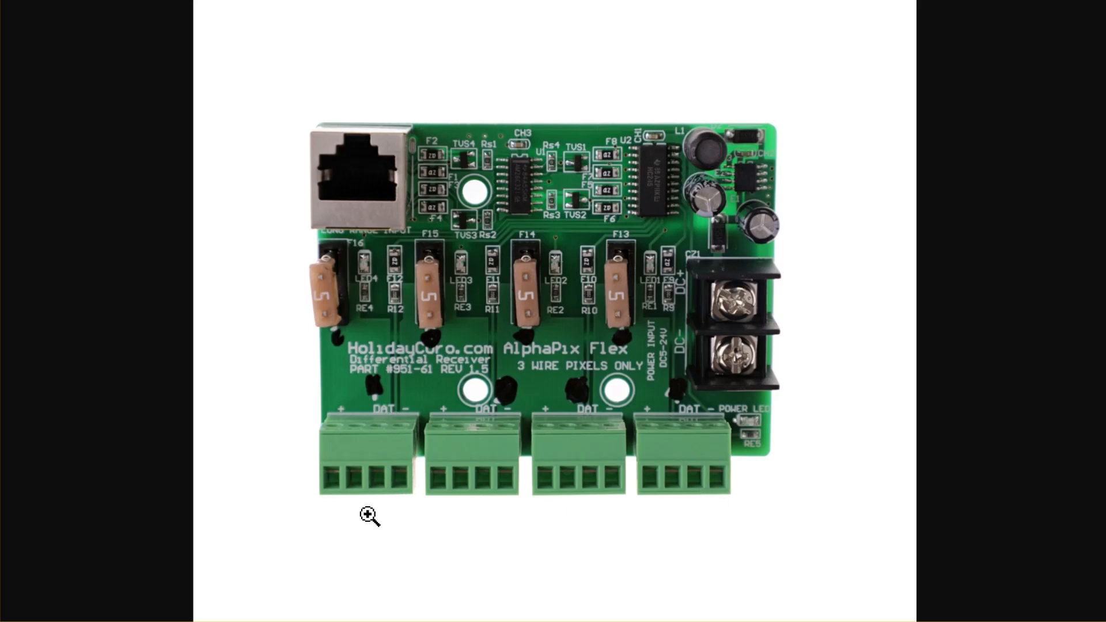
pyautogui.moveTo(568, 465)
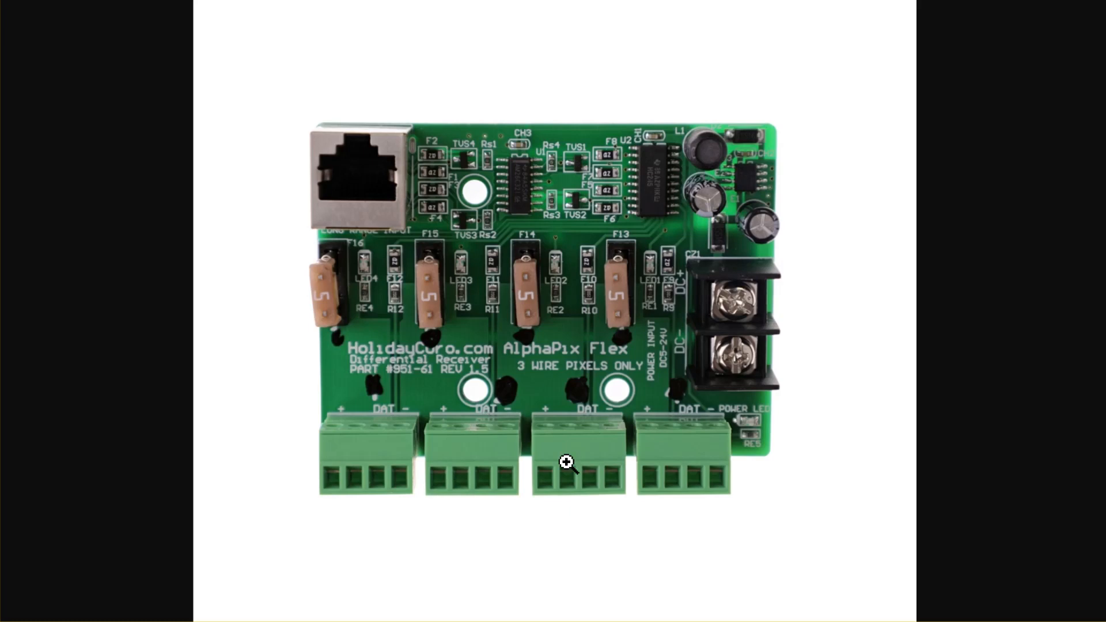
pyautogui.moveTo(730, 326)
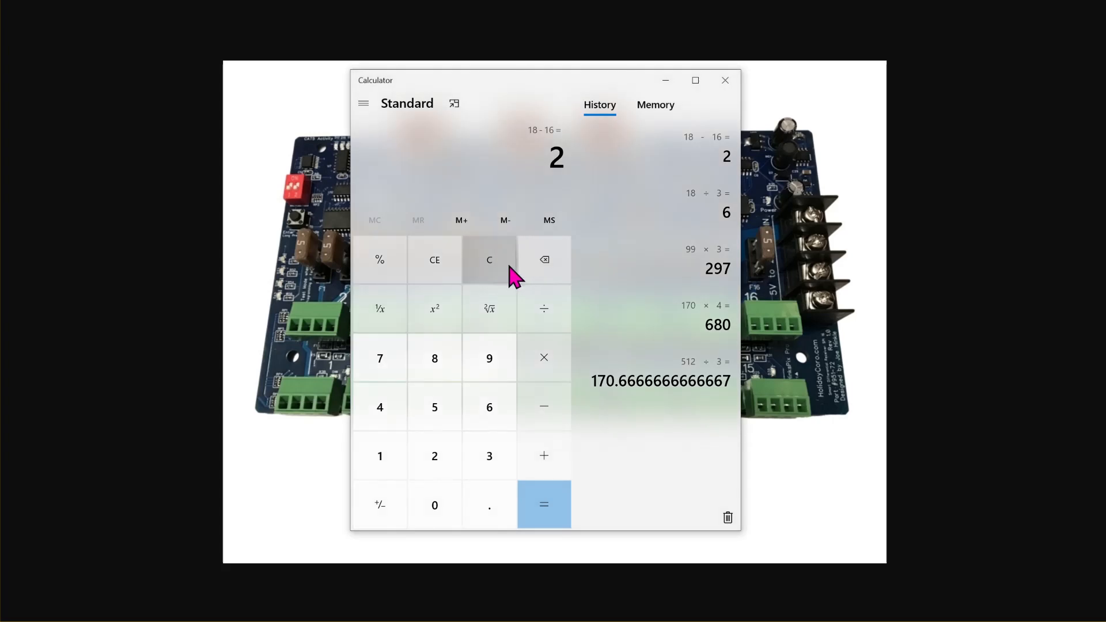
pyautogui.click(489, 260)
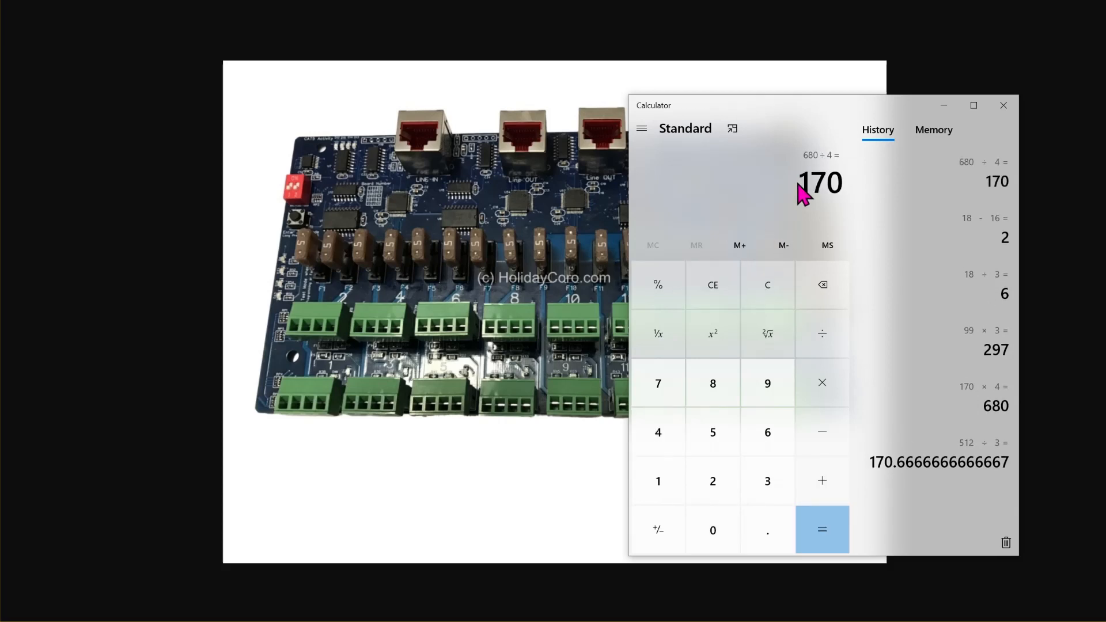
pyautogui.moveTo(868, 206)
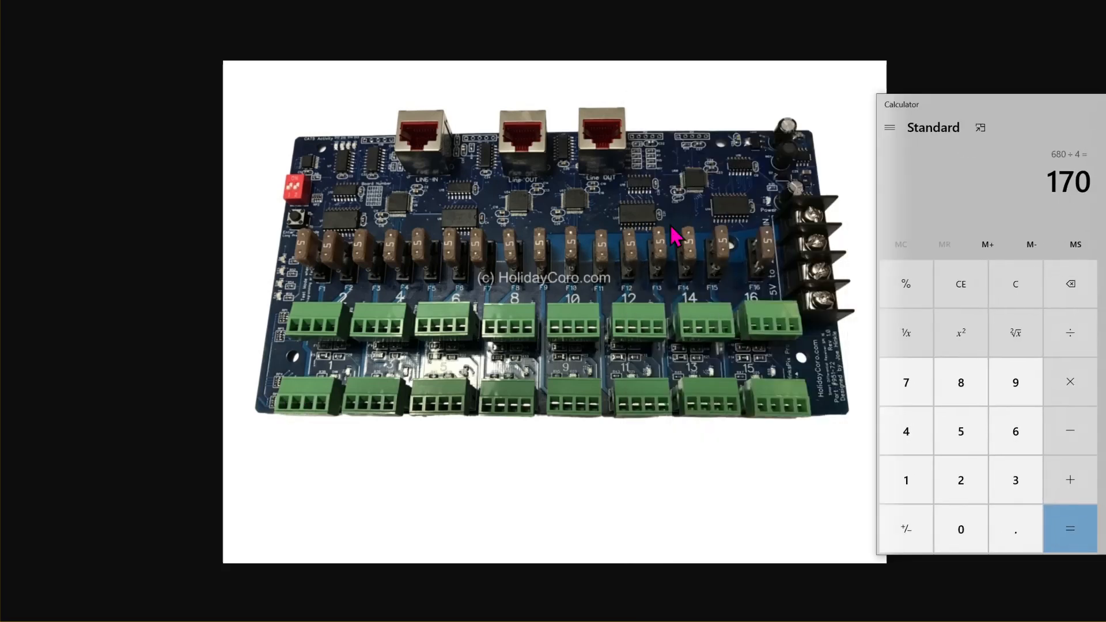
pyautogui.moveTo(435, 133)
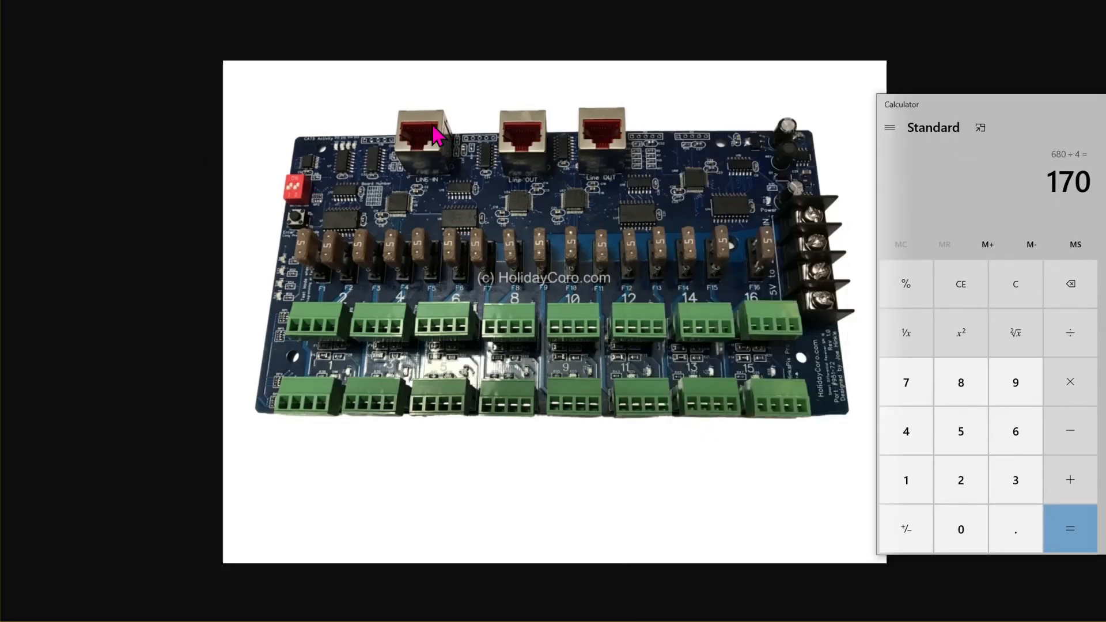
pyautogui.moveTo(316, 359)
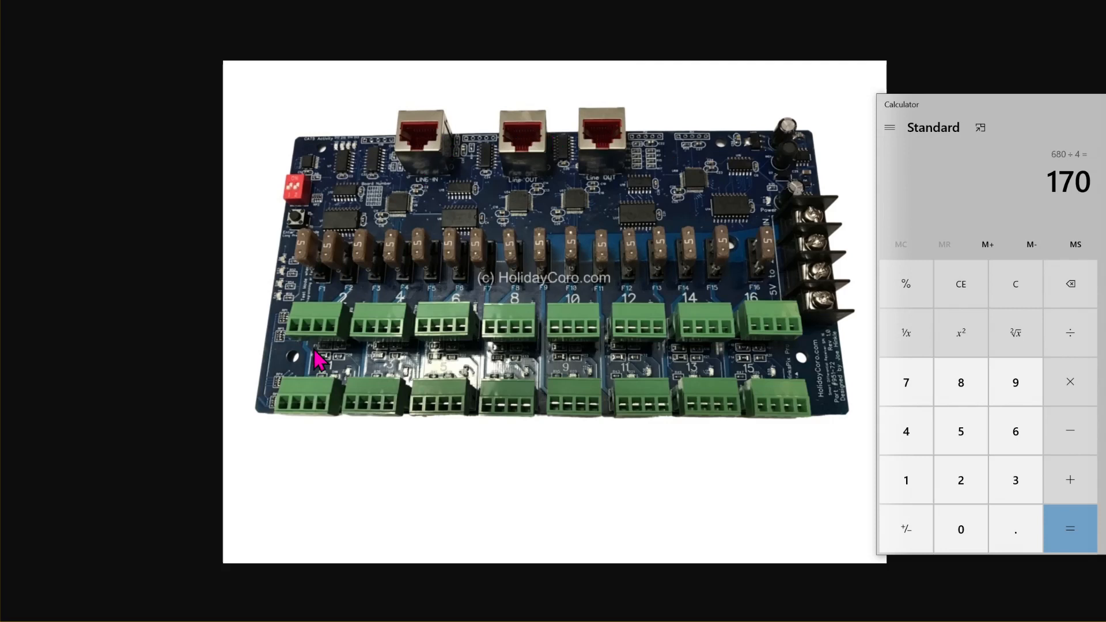
pyautogui.moveTo(295, 408)
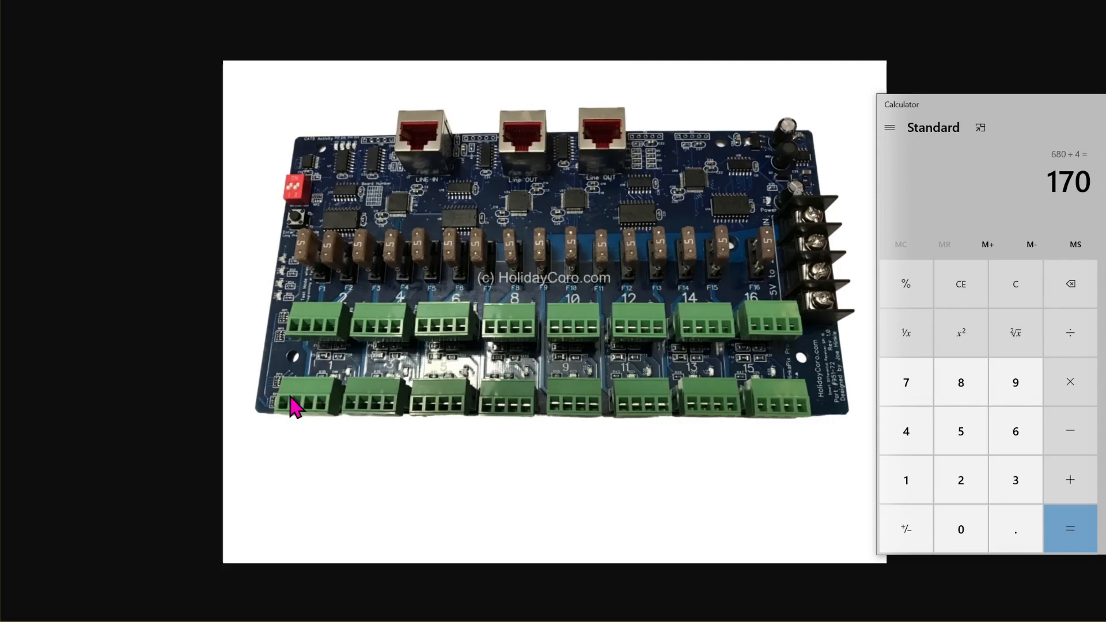
pyautogui.moveTo(372, 422)
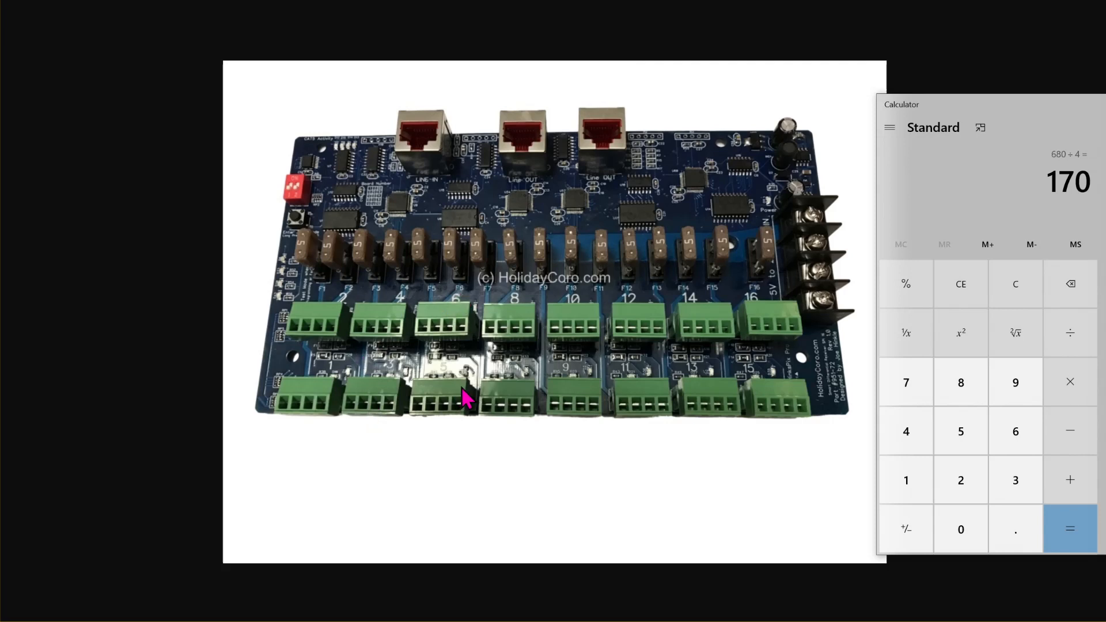
pyautogui.moveTo(794, 216)
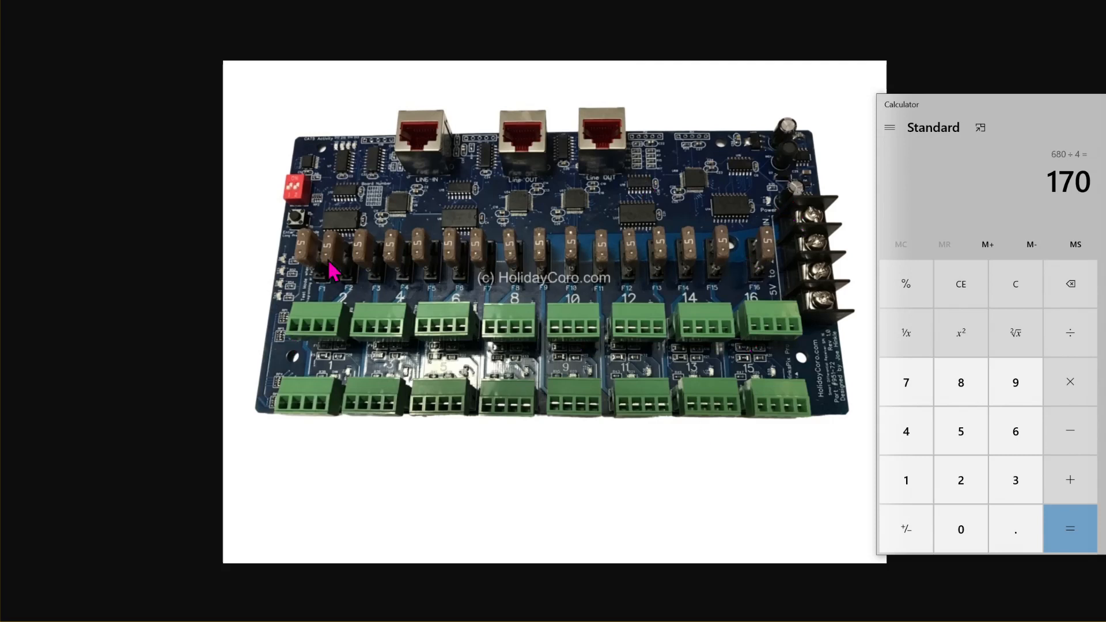
pyautogui.moveTo(444, 389)
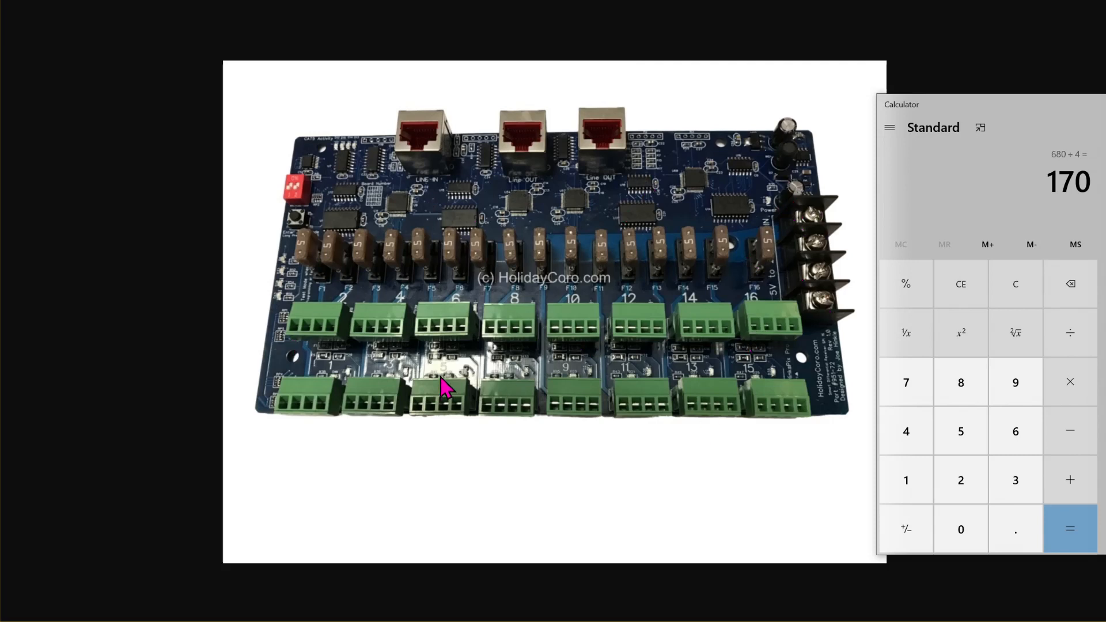
pyautogui.moveTo(406, 370)
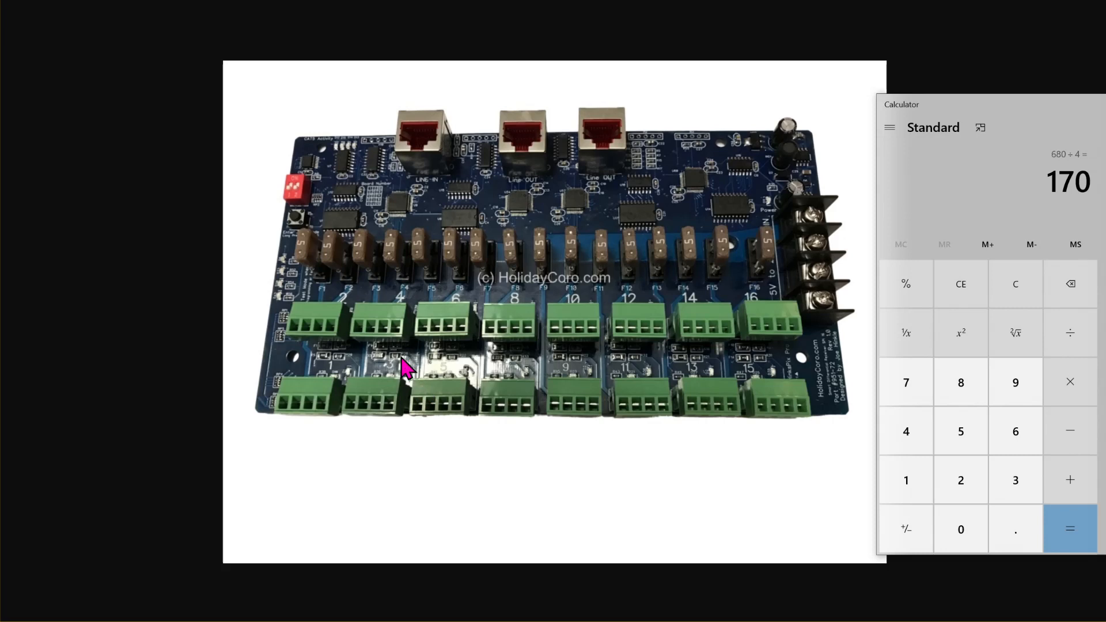
pyautogui.moveTo(1016, 284)
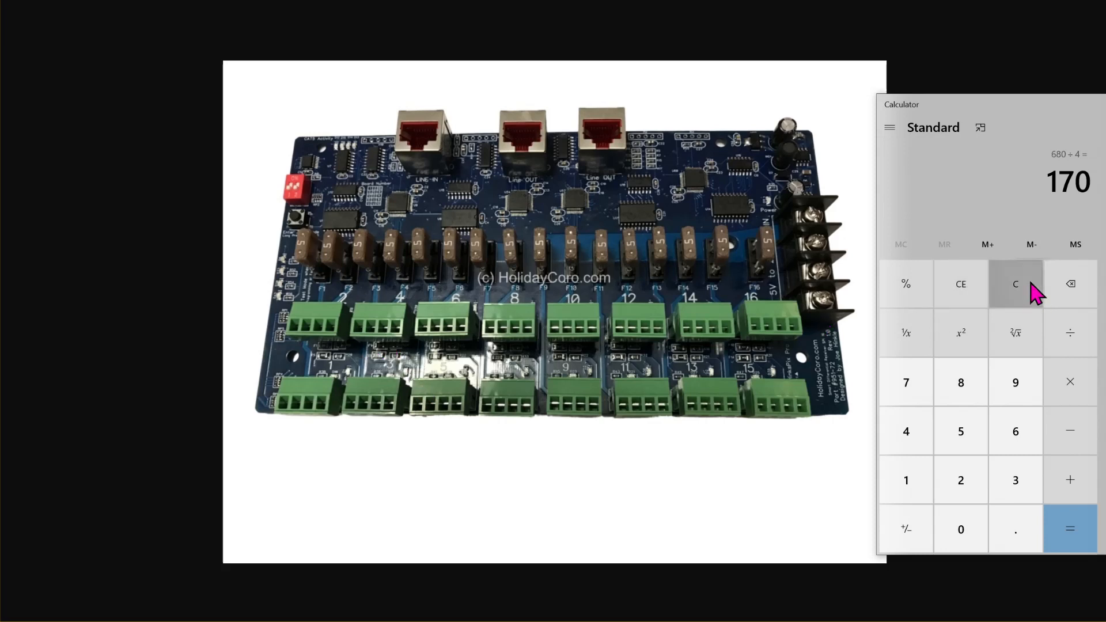
# Clear the old result and compute 680 × 4, then 2720 − 1600 = 1,120.
pyautogui.click(1015, 284)
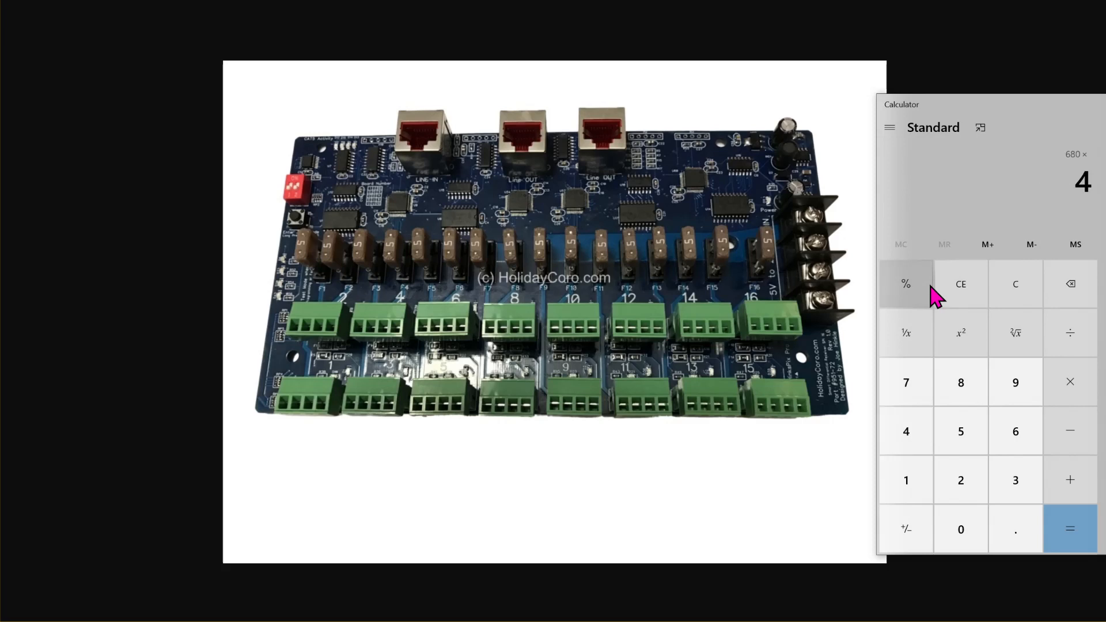
pyautogui.click(1070, 529)
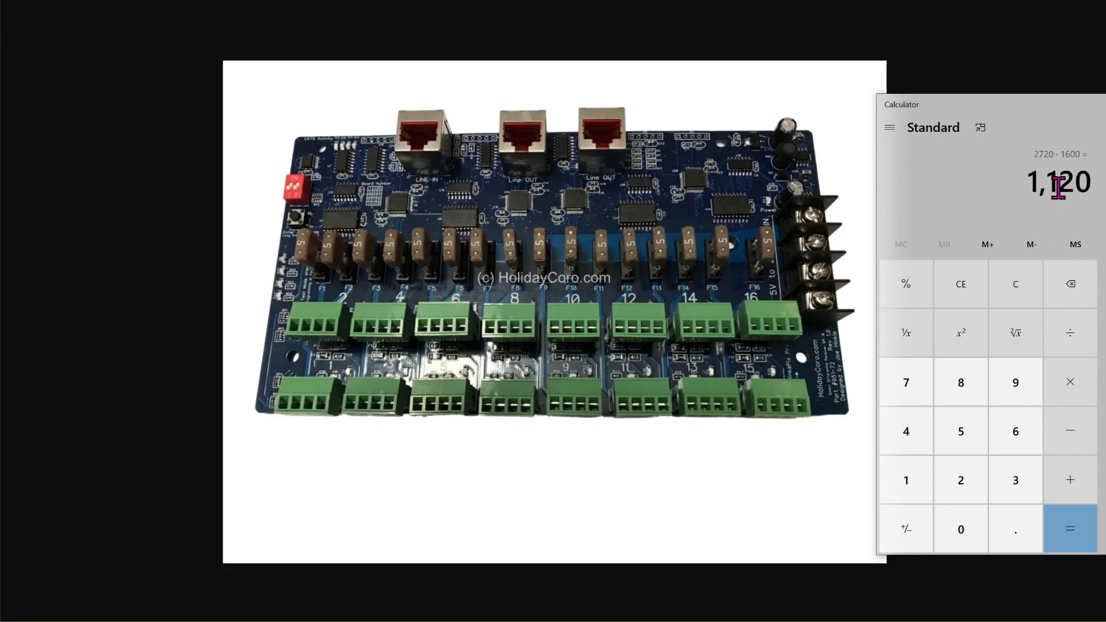
pyautogui.moveTo(528, 152)
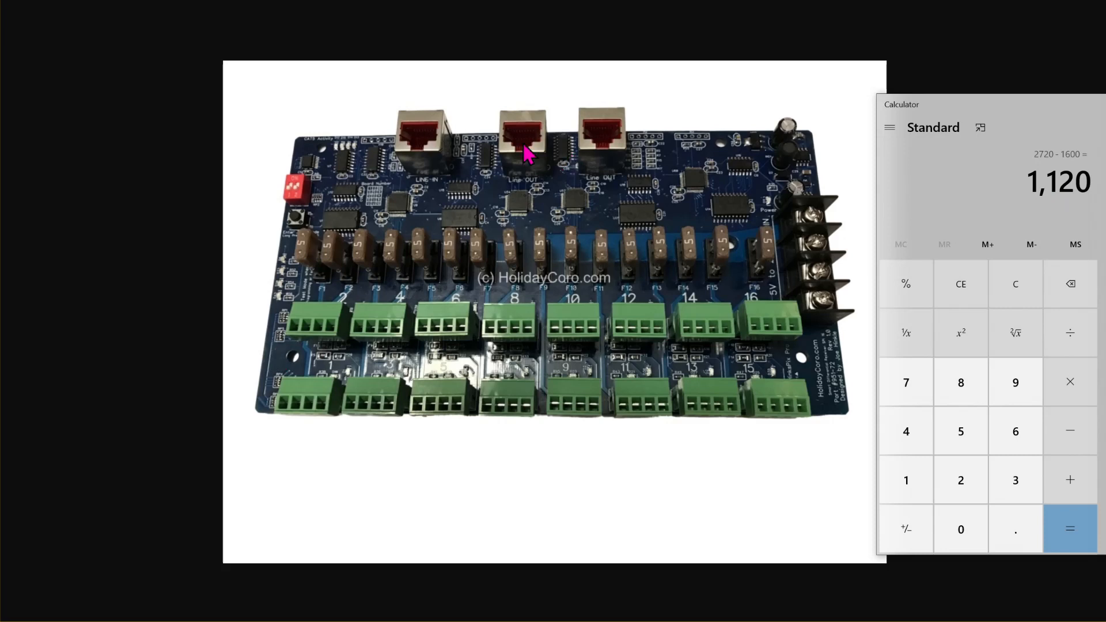